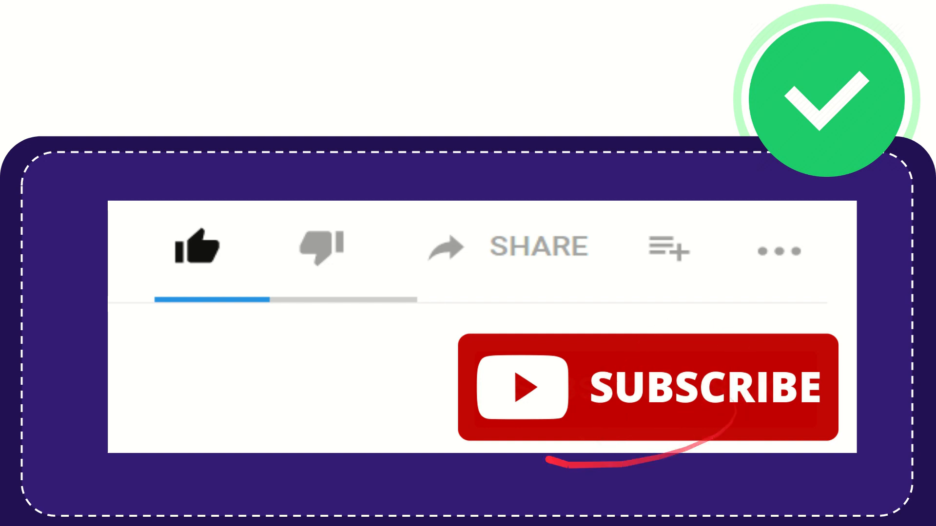
{"action": "left_click", "coordinate": [197, 248]}
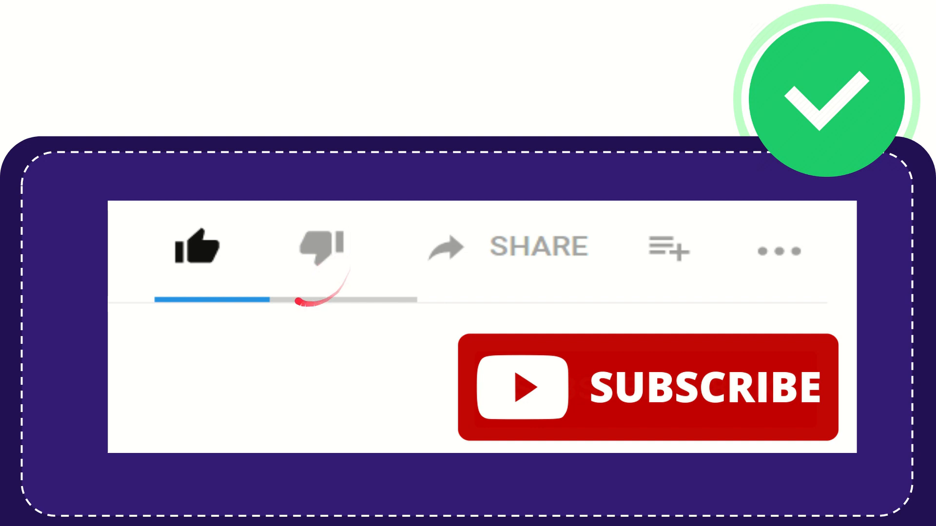
{"action": "left_click", "coordinate": [319, 246]}
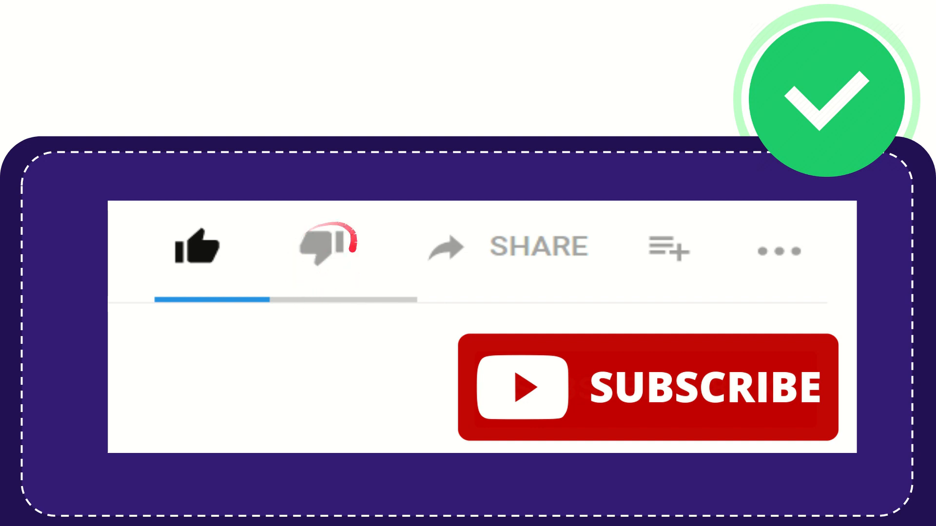